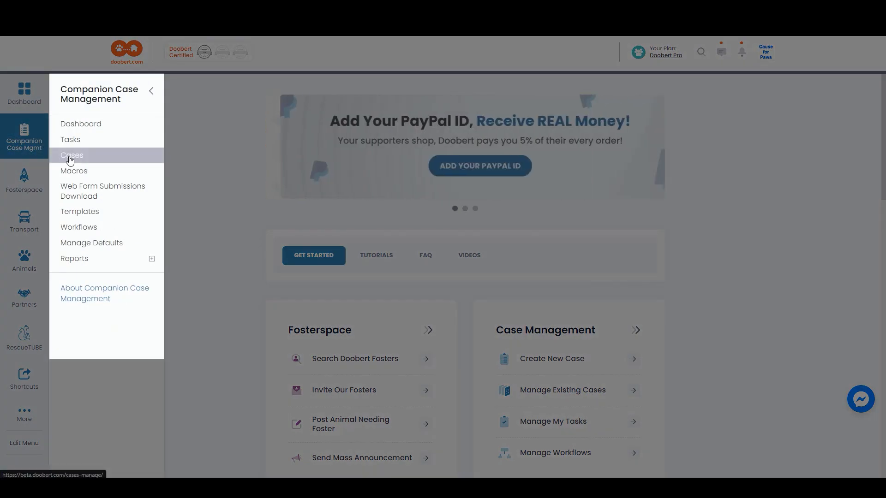
# - Show the Cases list under Companion Case Mgmt, listing the 35 companion cases
pyautogui.click(72, 155)
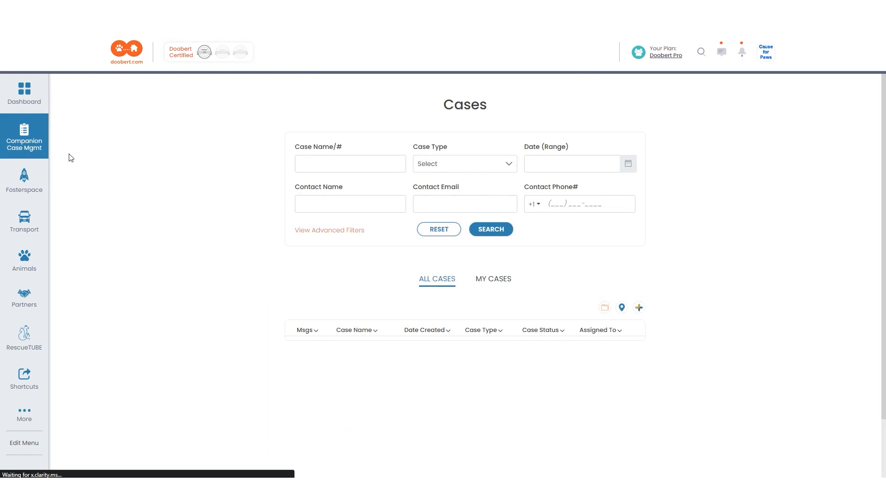
pyautogui.click(489, 229)
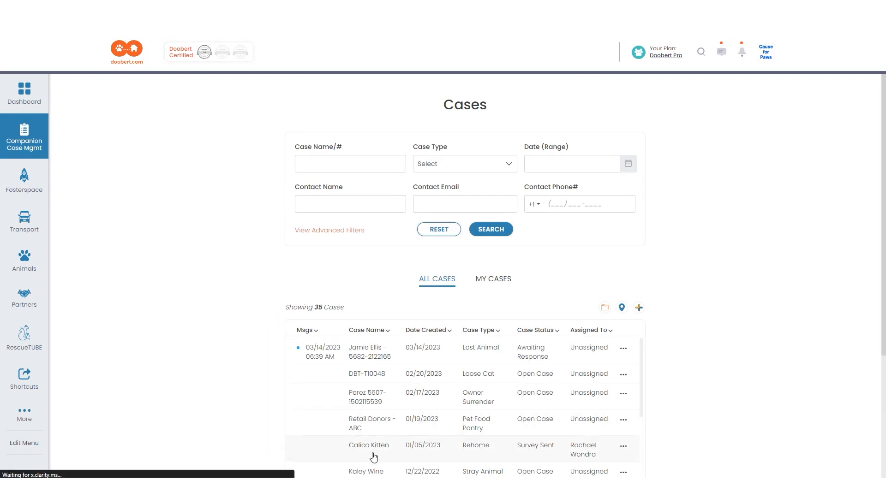
# - Open the Calico Kitten case and bring its Case Information into view
pyautogui.click(368, 444)
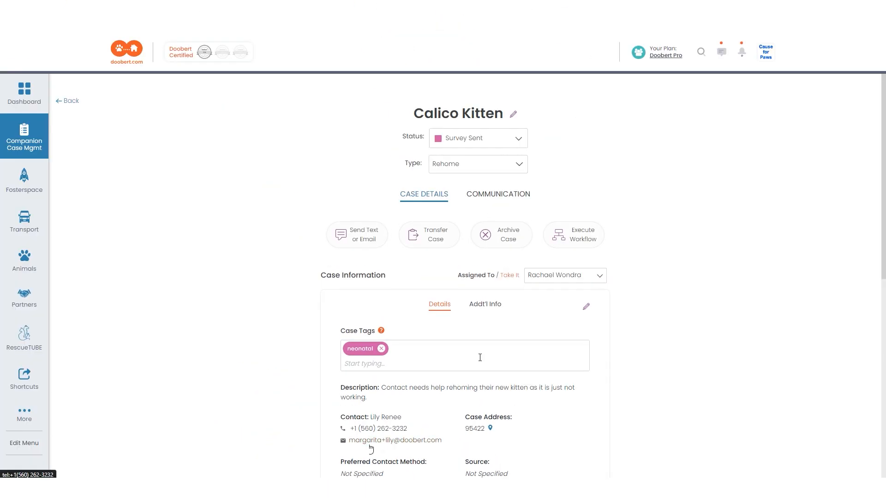
pyautogui.scroll(-3)
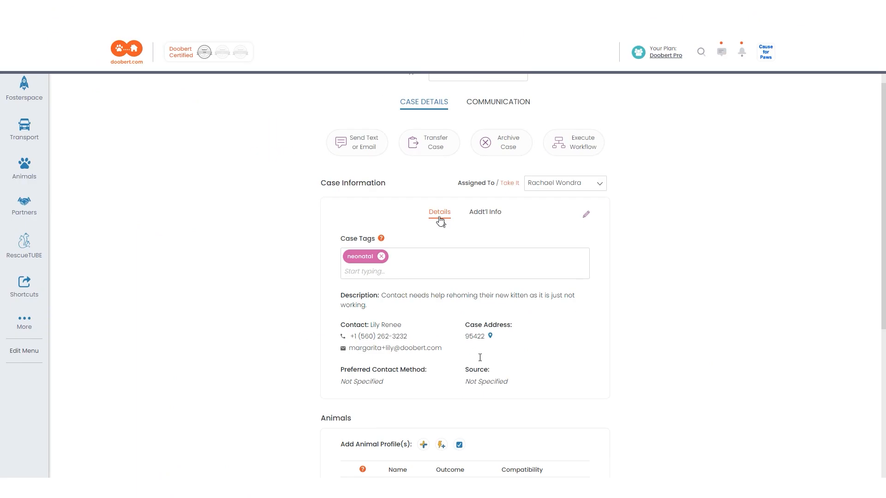
# - Create 'medications' and a green '24 hr message' case tag, then begin editing contact details
pyautogui.write('medical')
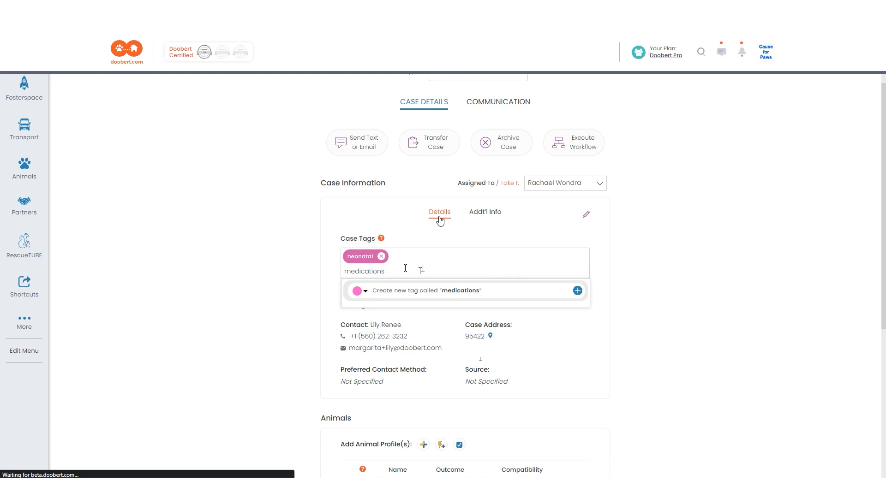
pyautogui.click(357, 291)
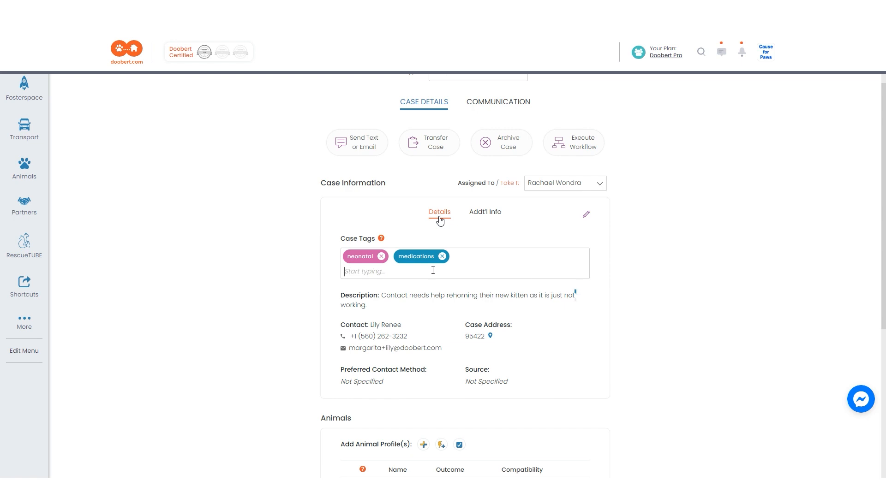
pyautogui.write('24 hr message')
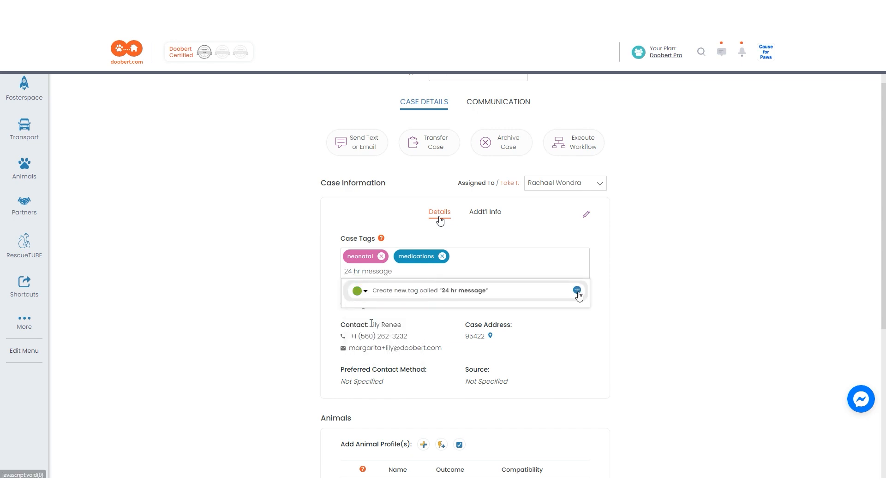
pyautogui.click(577, 291)
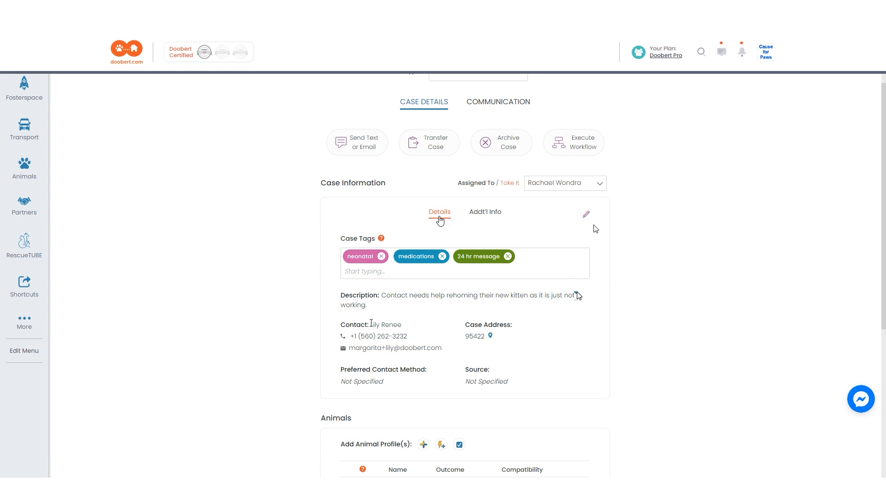
pyautogui.click(586, 214)
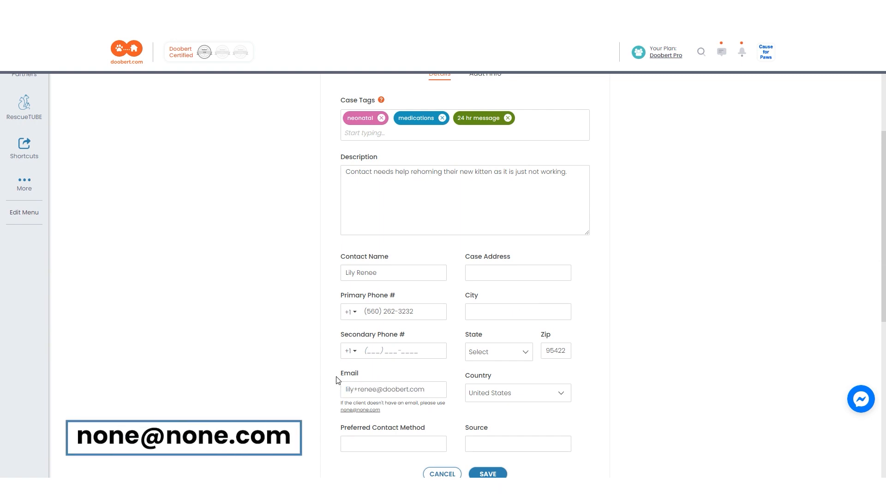
# - Save the new email with Email as preferred contact method and Google as source; show Add'l Info
pyautogui.scroll(-3)
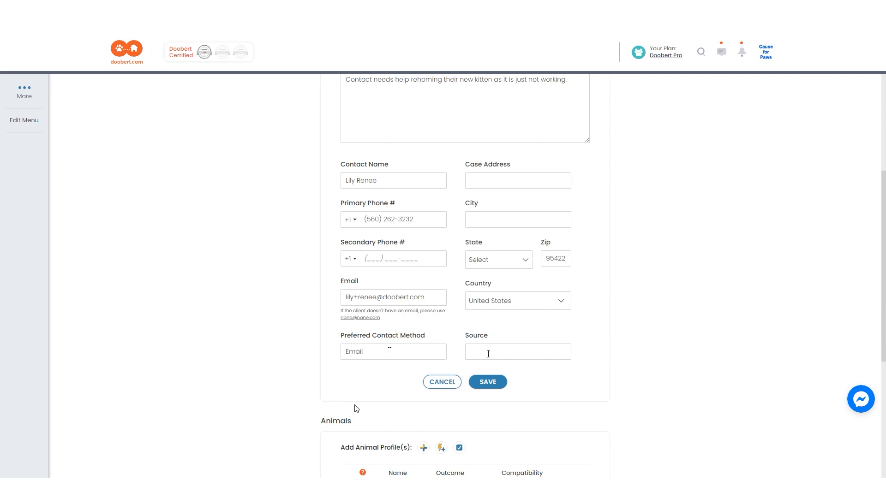
pyautogui.click(486, 382)
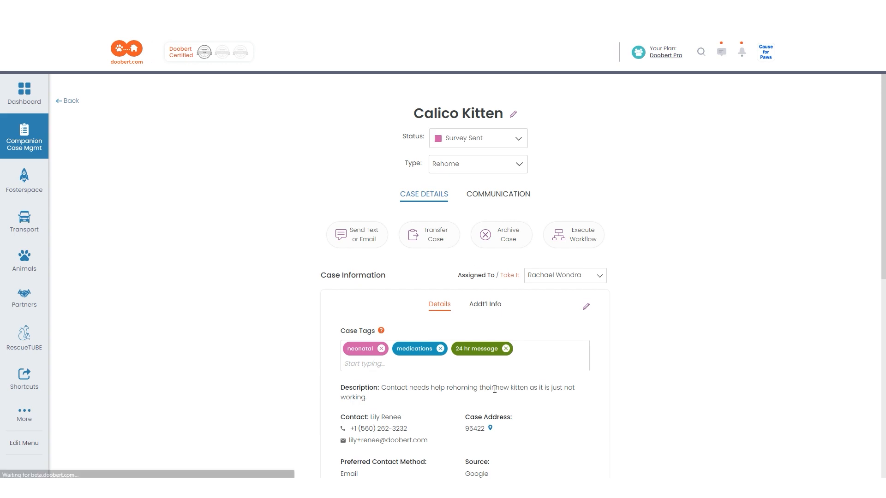
pyautogui.click(485, 303)
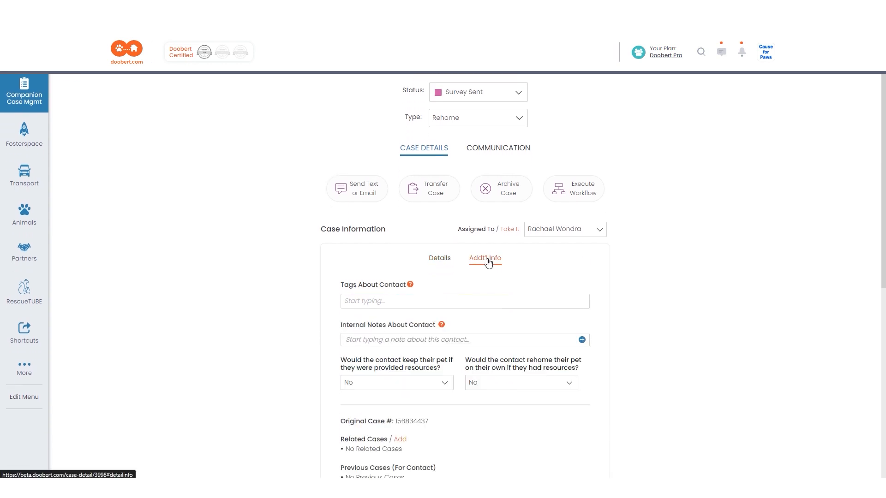
# - Add a purple 'receiver' contact tag, a food-interest note, and answer Yes to both resource questions
pyautogui.write('rev')
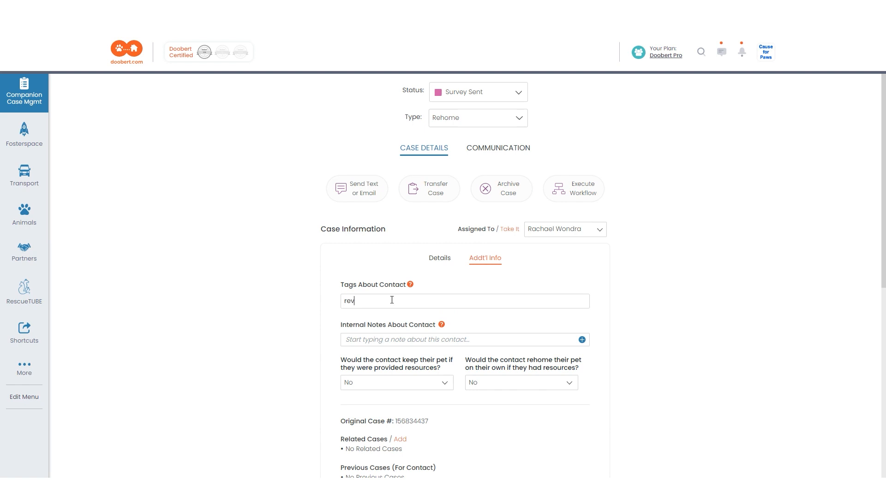
pyautogui.write('receiver')
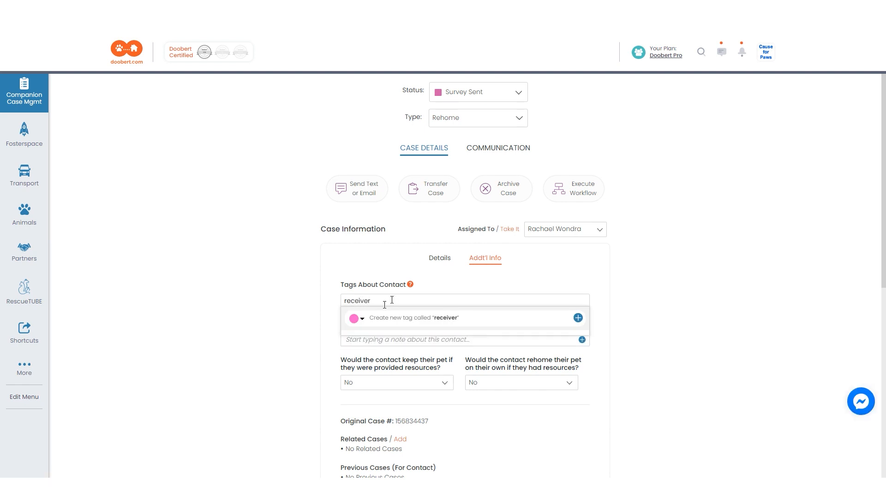
pyautogui.click(360, 319)
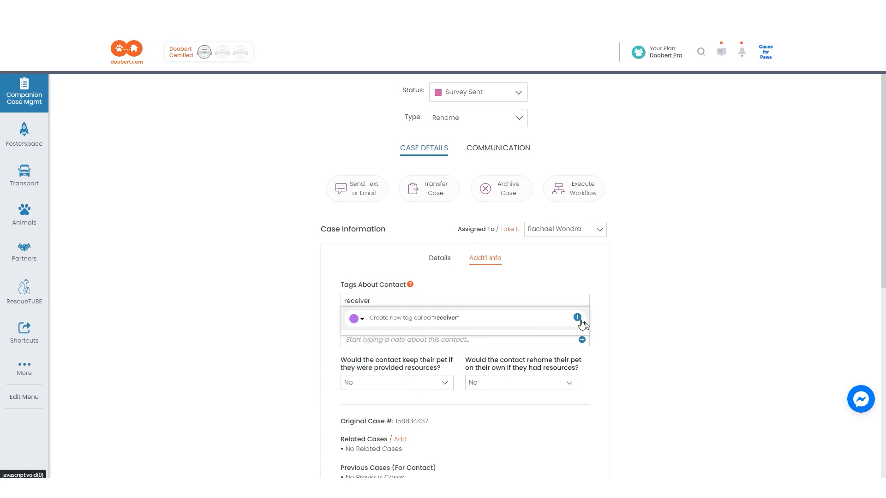
pyautogui.click(576, 318)
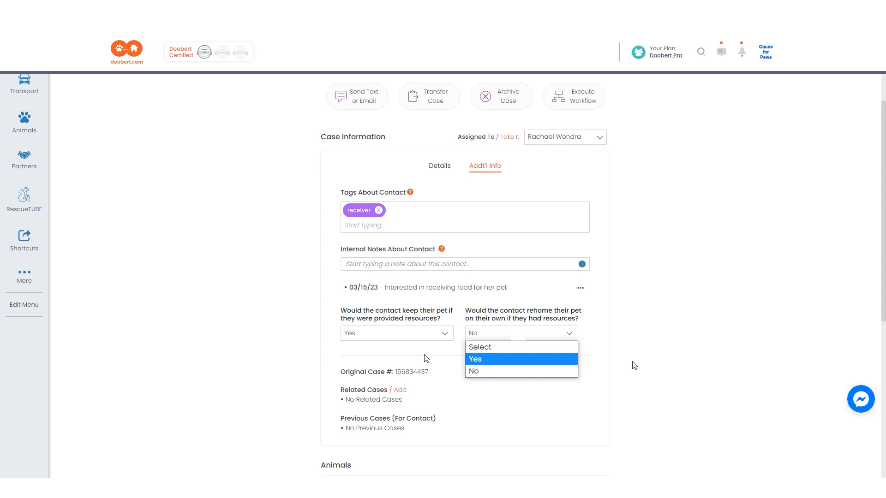
pyautogui.click(475, 359)
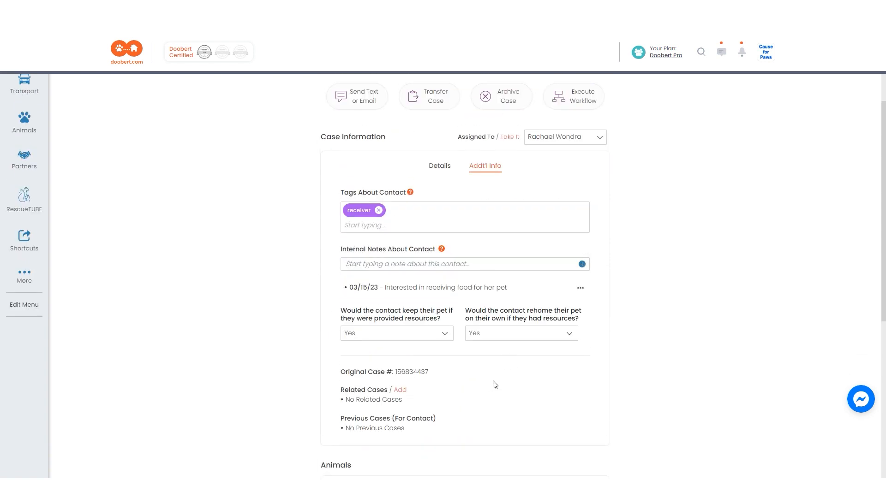